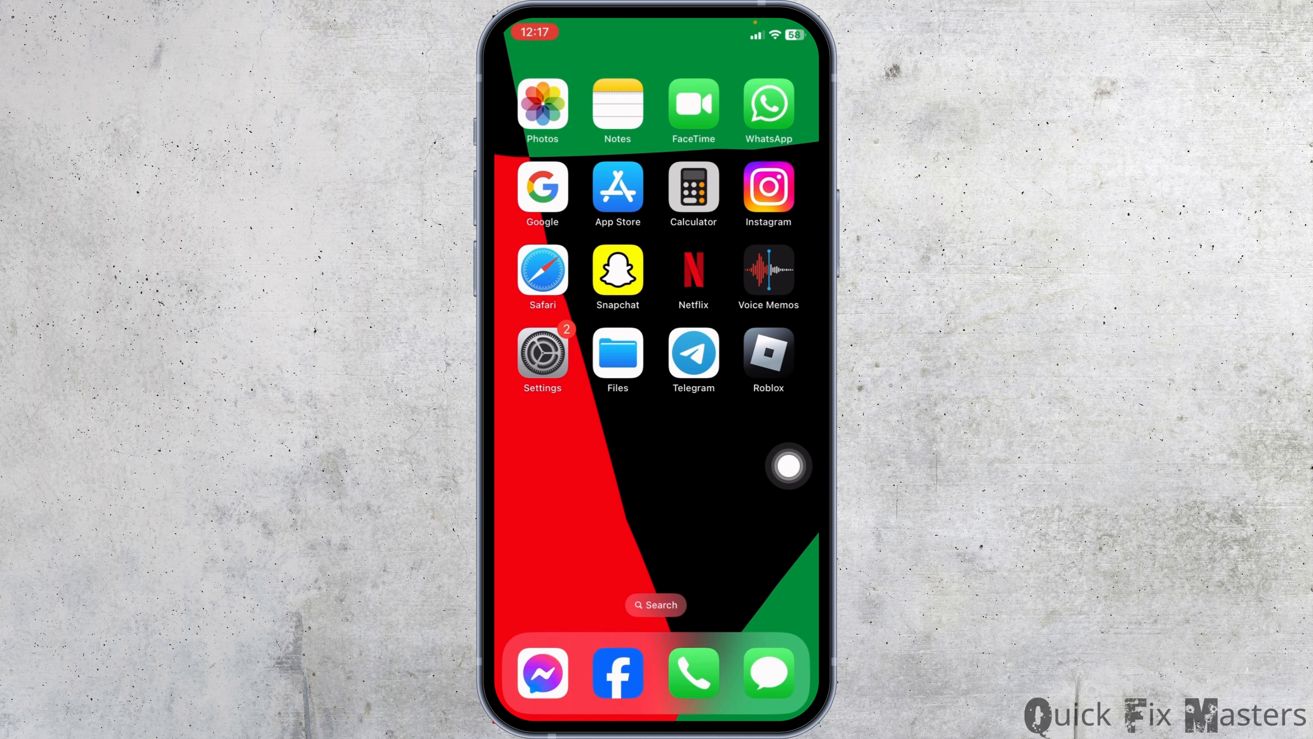
- Launch Roblox from the iOS Home Screen to reach its welcome screen
click(767, 354)
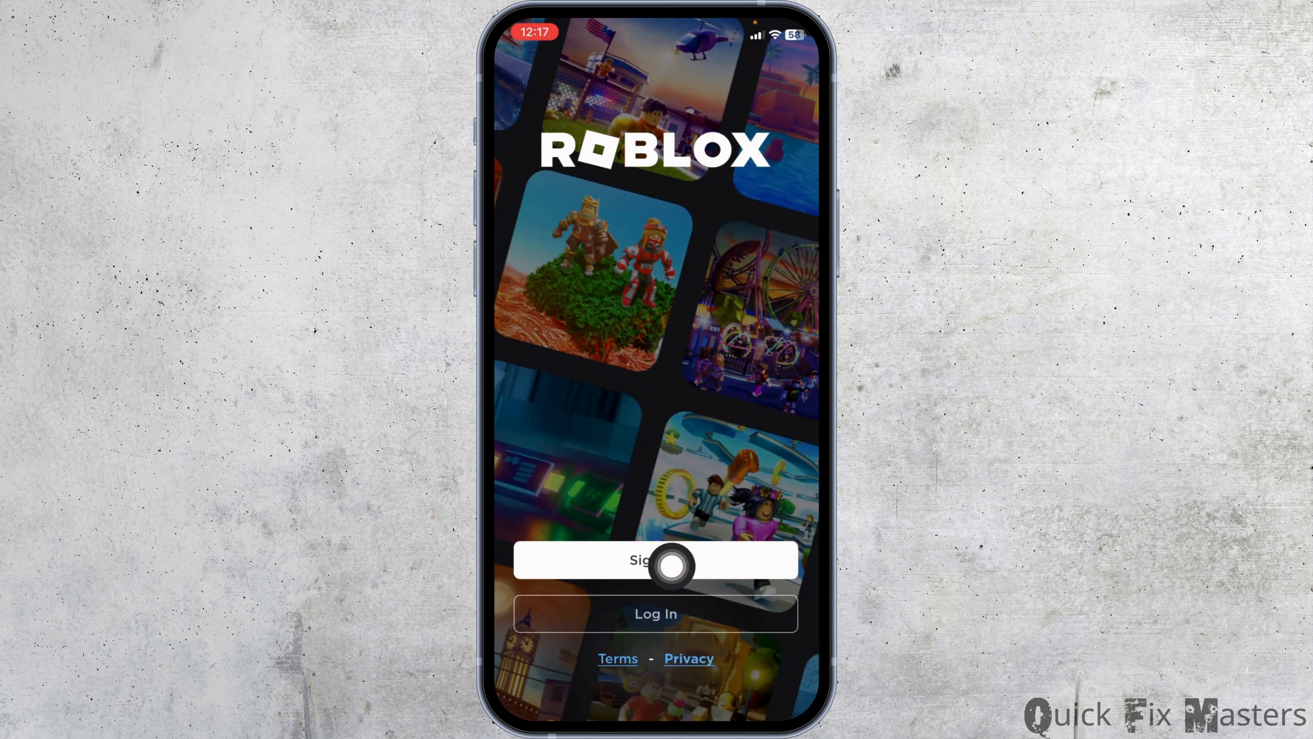
- Begin Sign Up and choose April 10, 2001 as the birthday on the date wheel
click(656, 559)
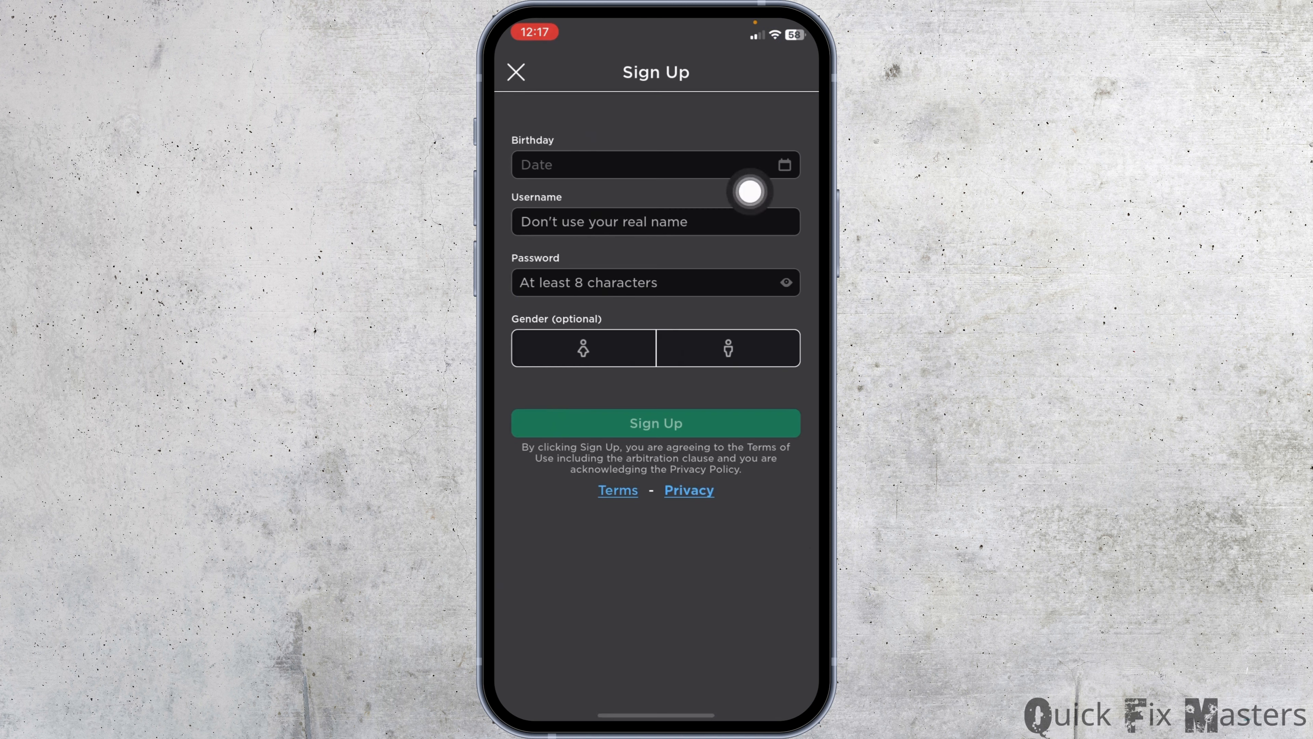
click(656, 164)
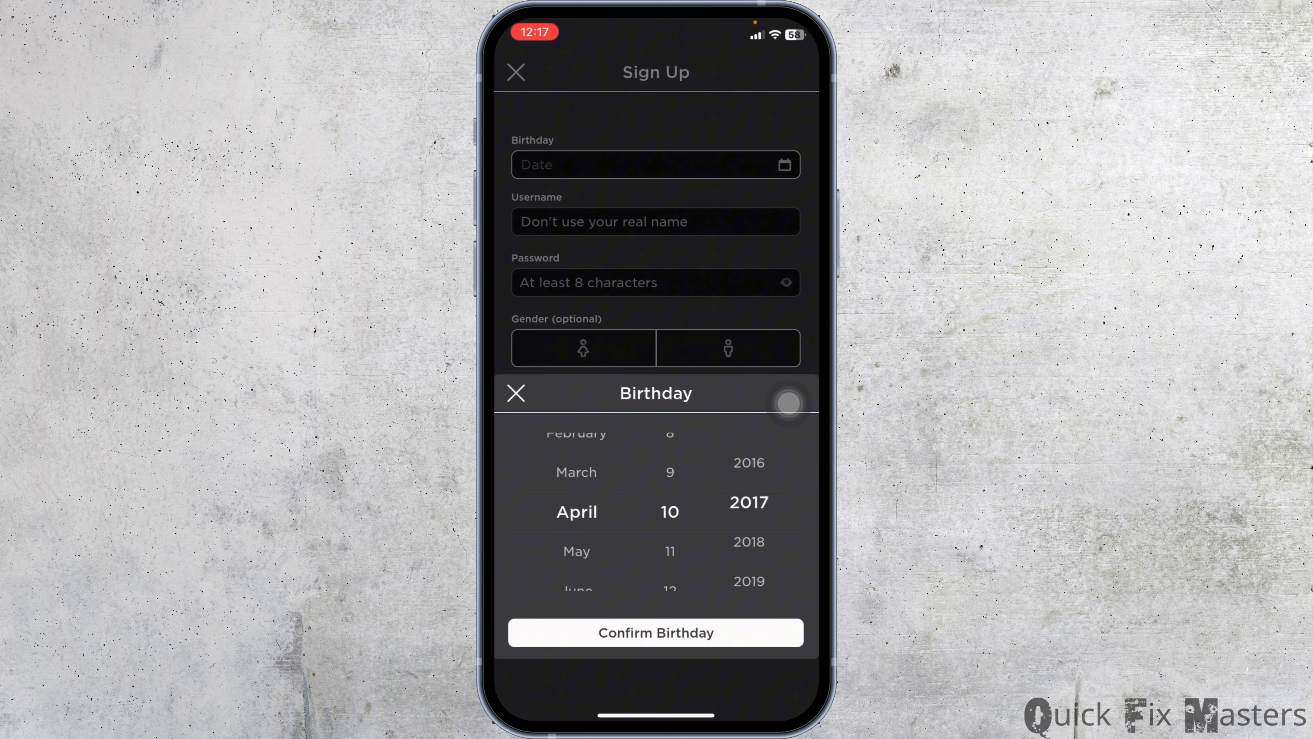
drag(787, 402, 787, 624)
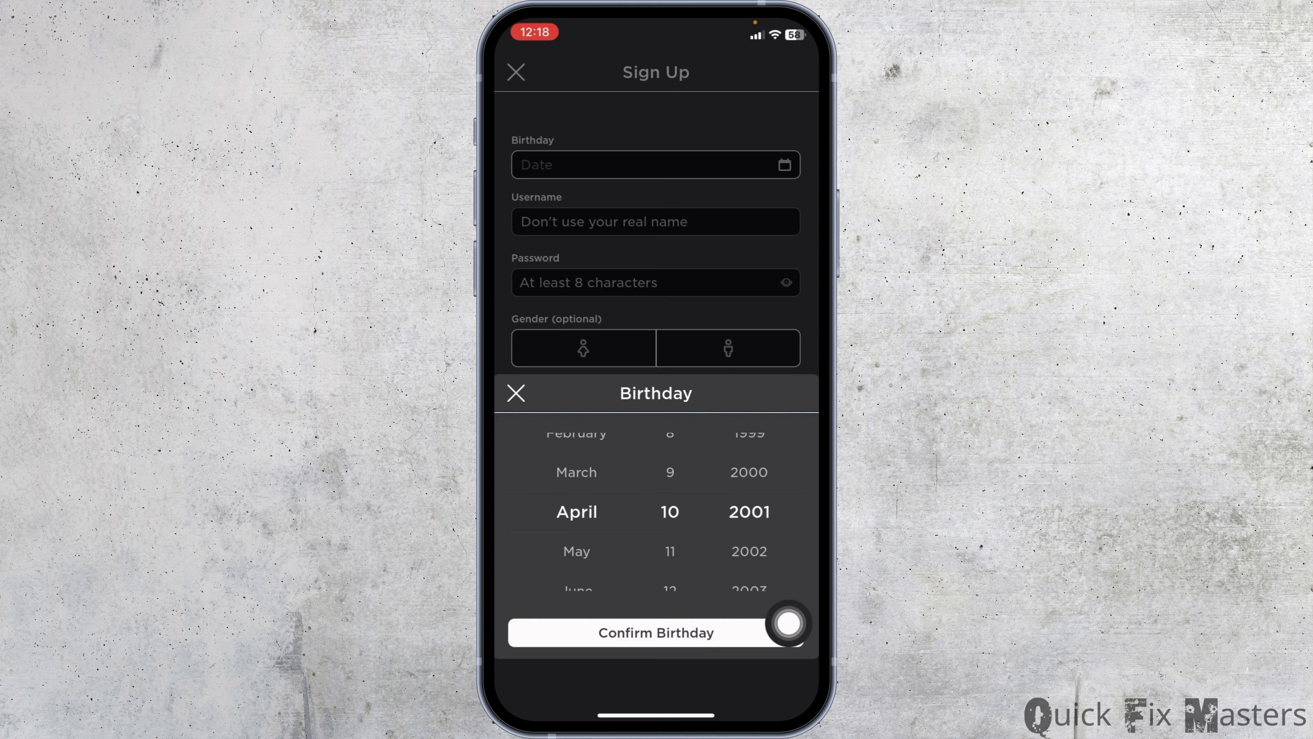
- Confirm the April 10, 2001 birthday and focus the Username field
click(656, 632)
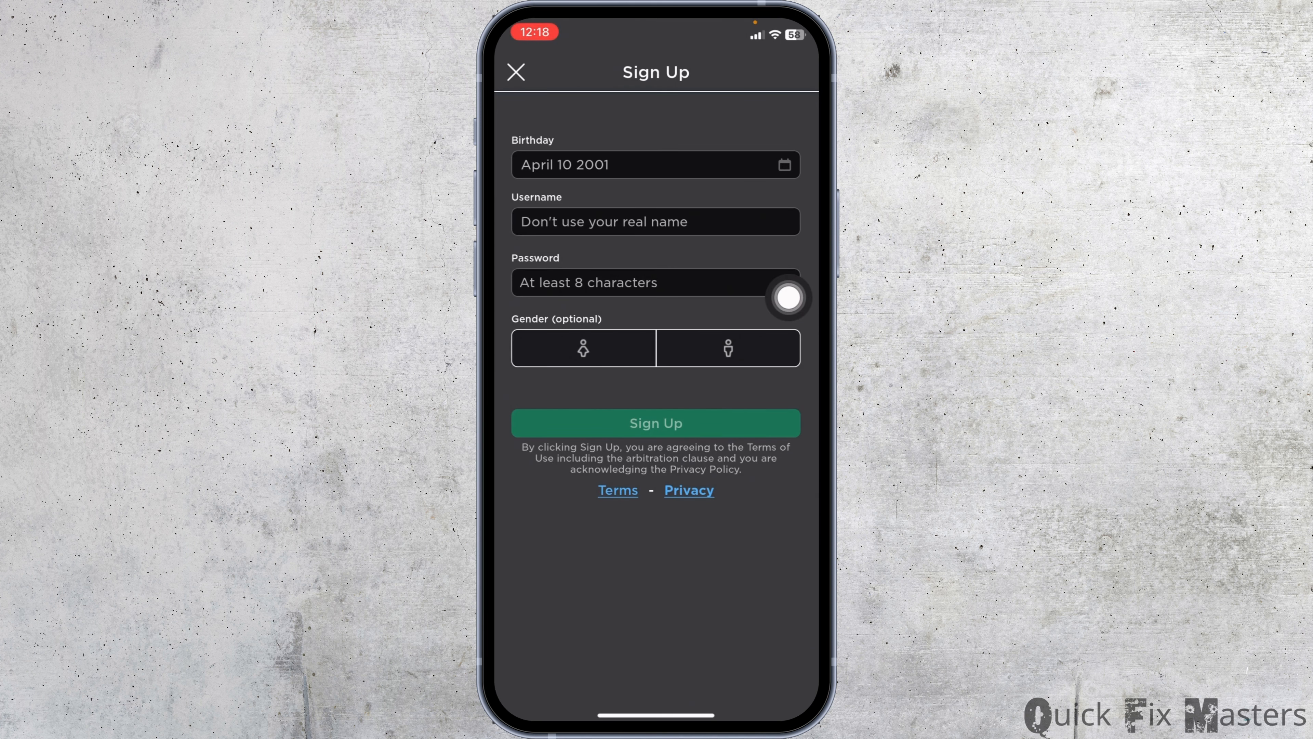
click(655, 221)
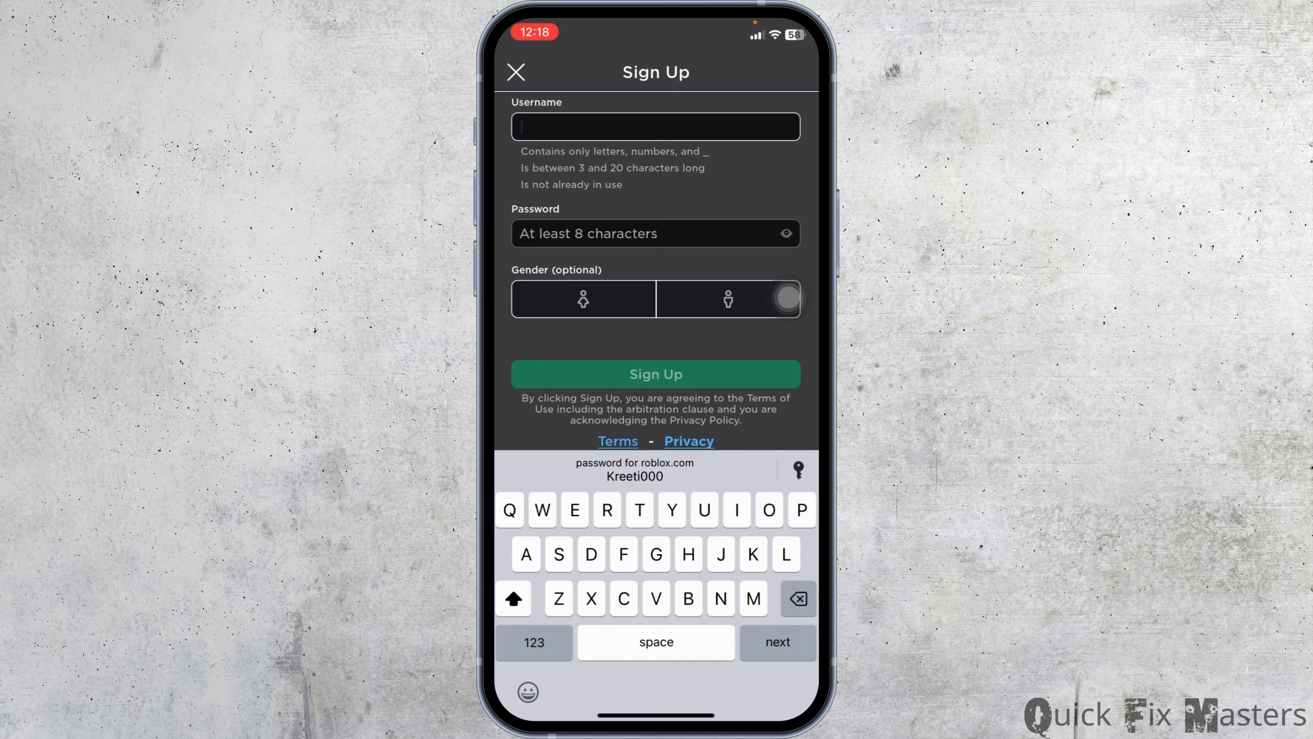
text(daisydo0982)
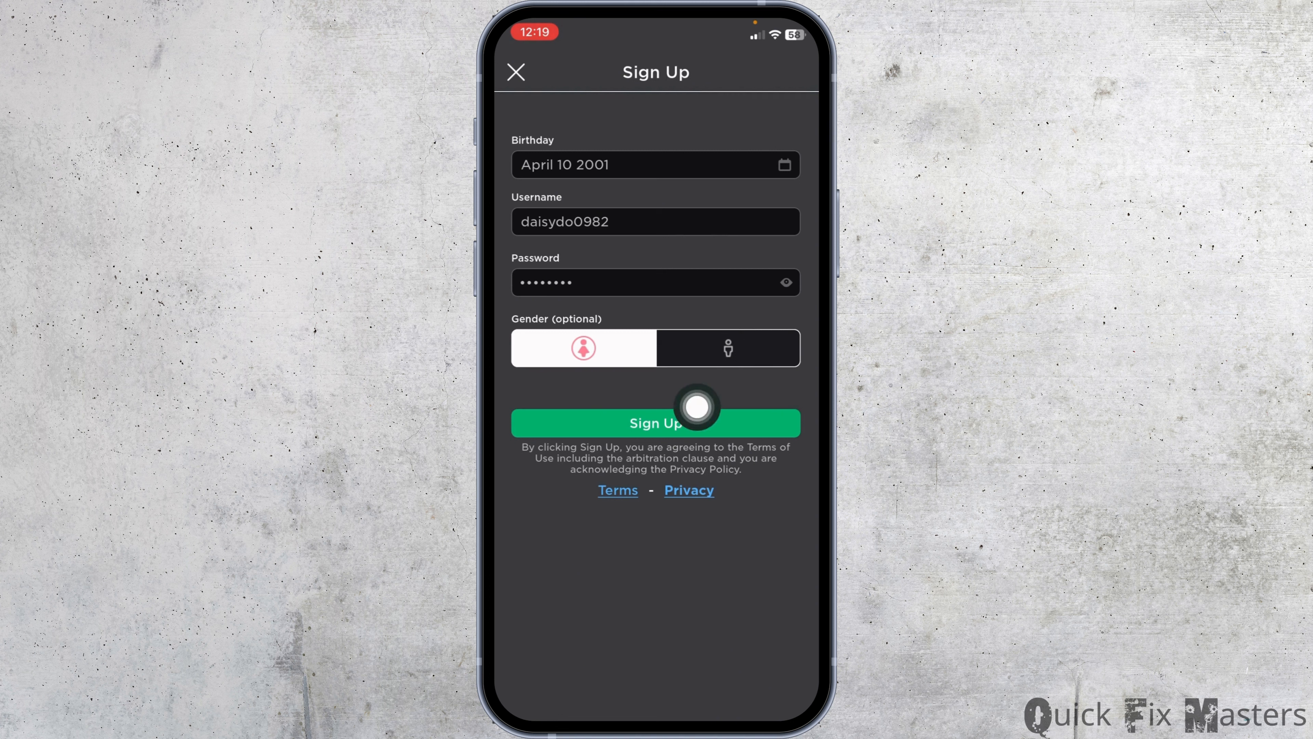
click(655, 422)
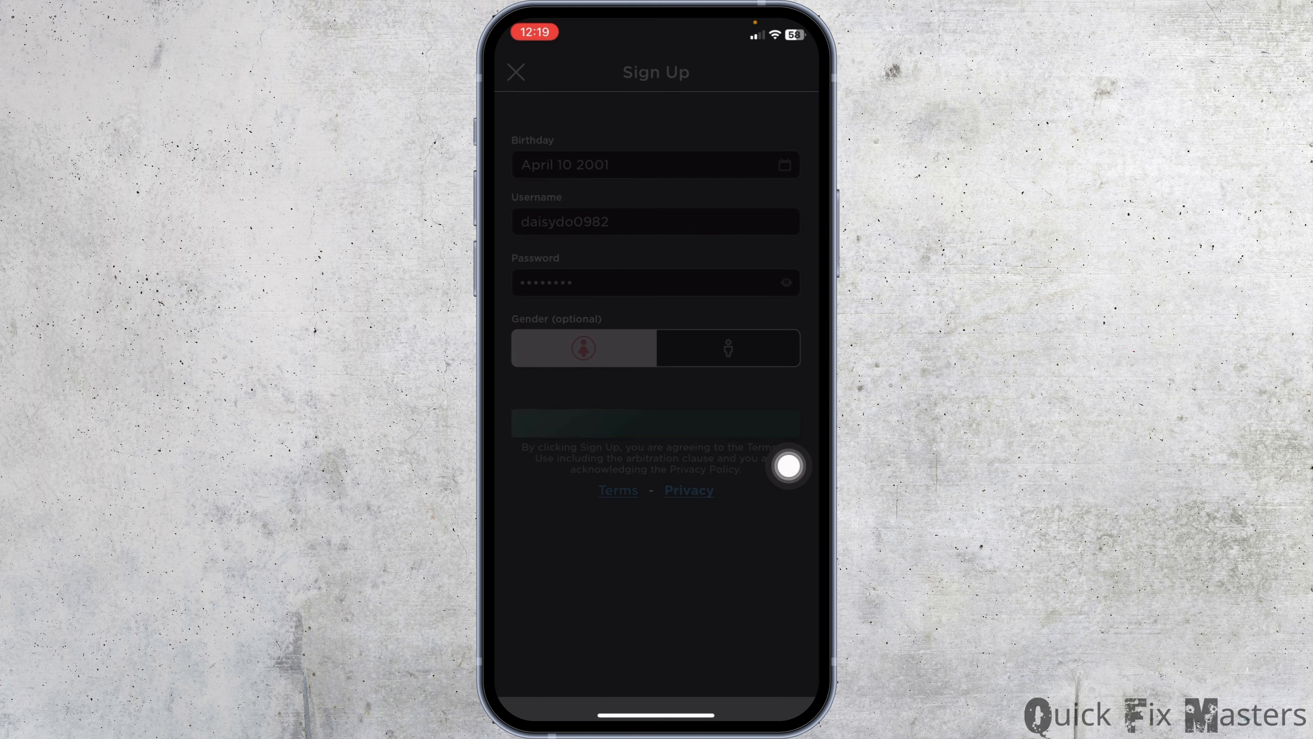